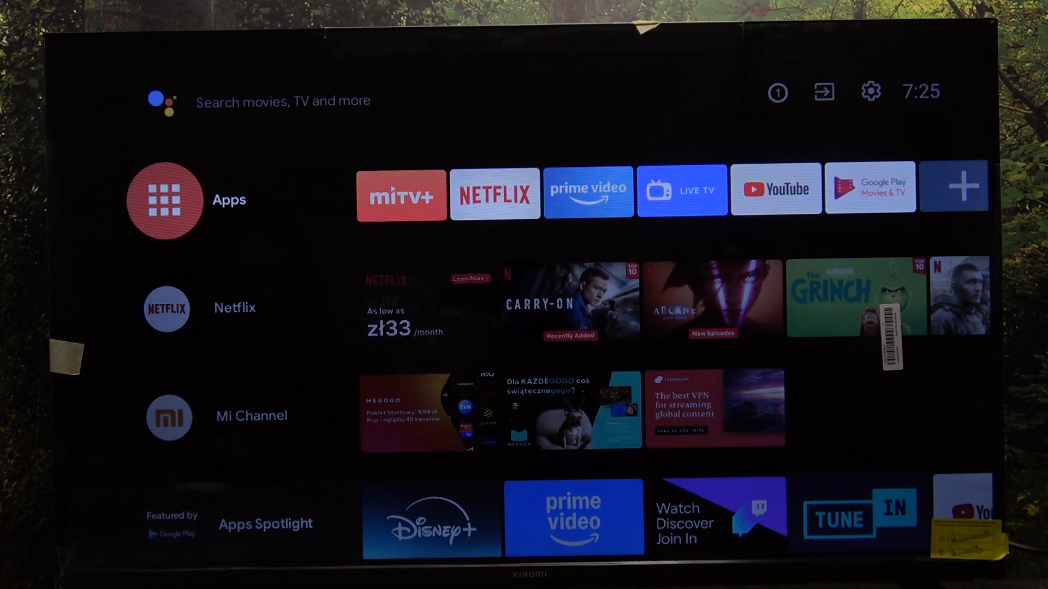
Reach the factory reset confirmation through Settings > Device Preferences > Reset
{"action": "left_click", "coordinate": [869, 92]}
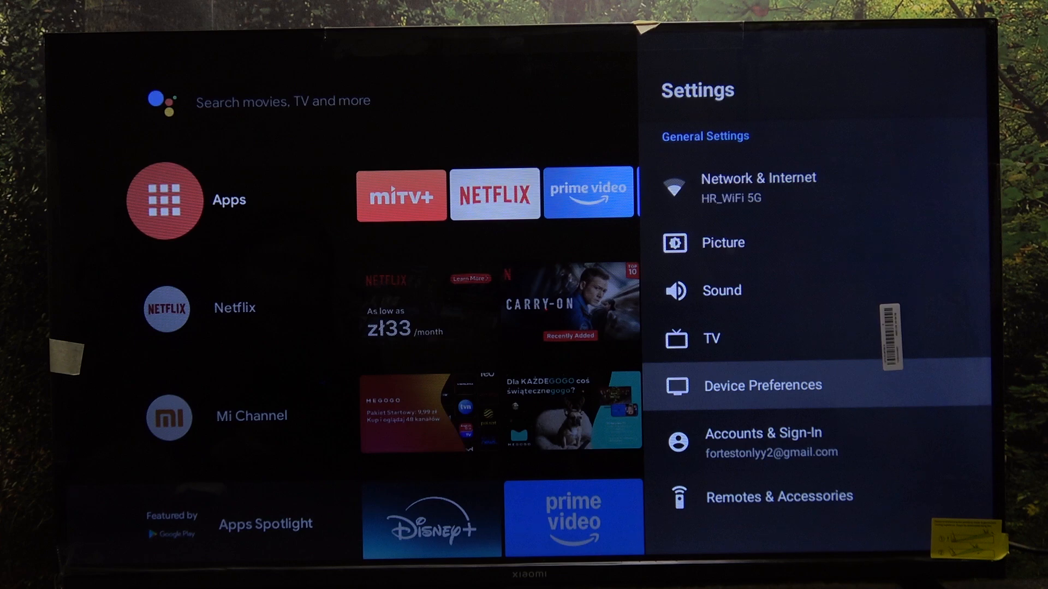
{"action": "left_click", "coordinate": [761, 385]}
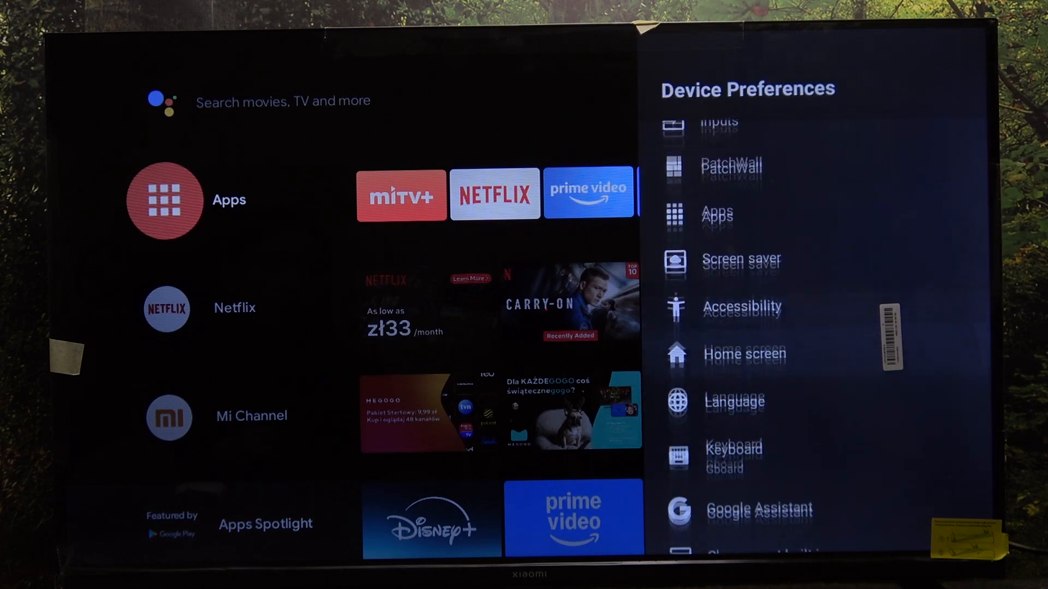
{"action": "scroll", "scroll_direction": "down", "scroll_amount": 3}
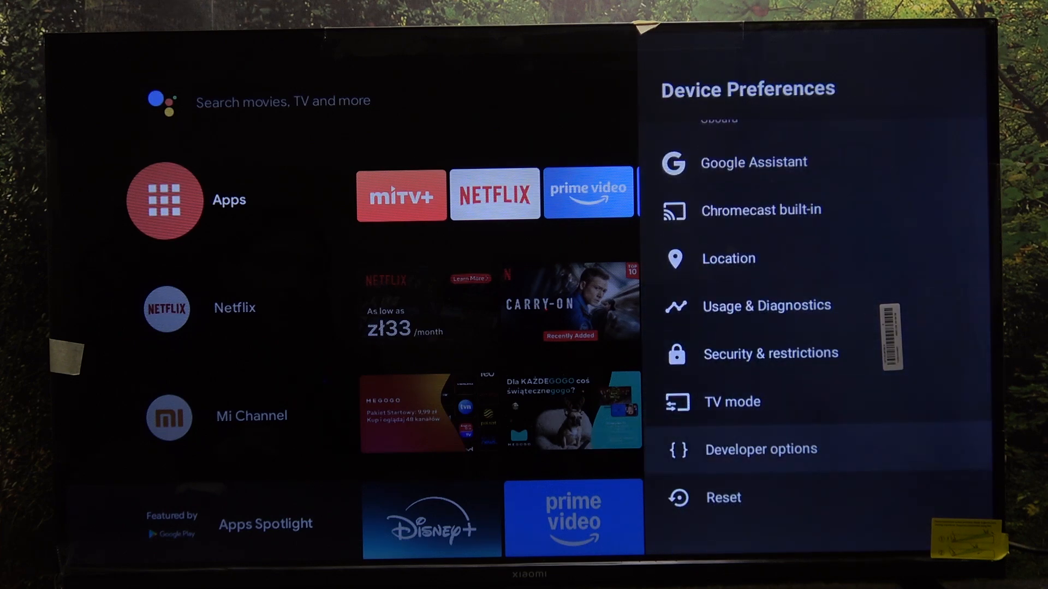
{"action": "left_click", "coordinate": [722, 498]}
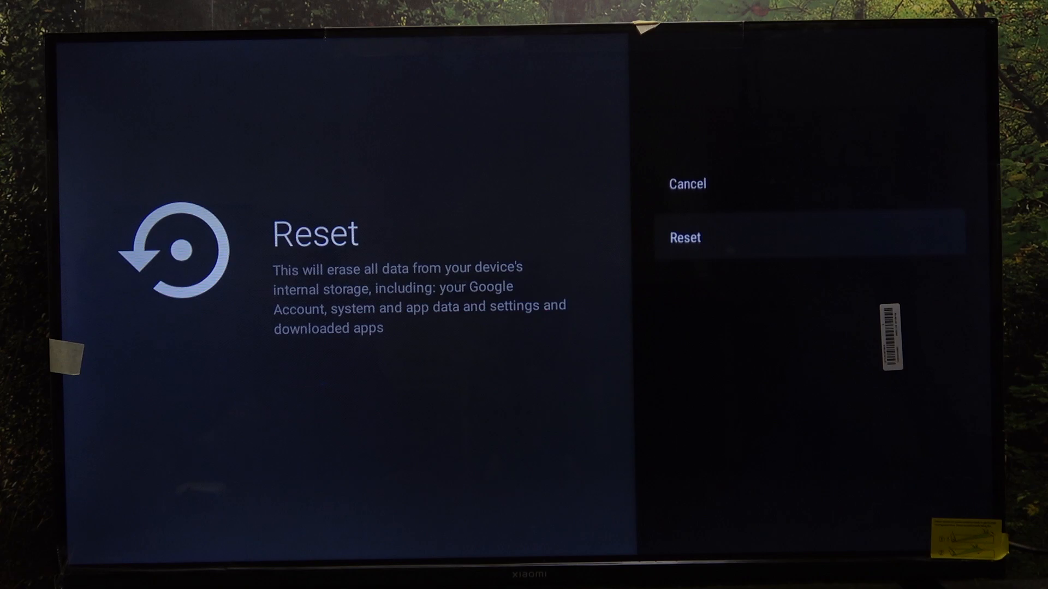